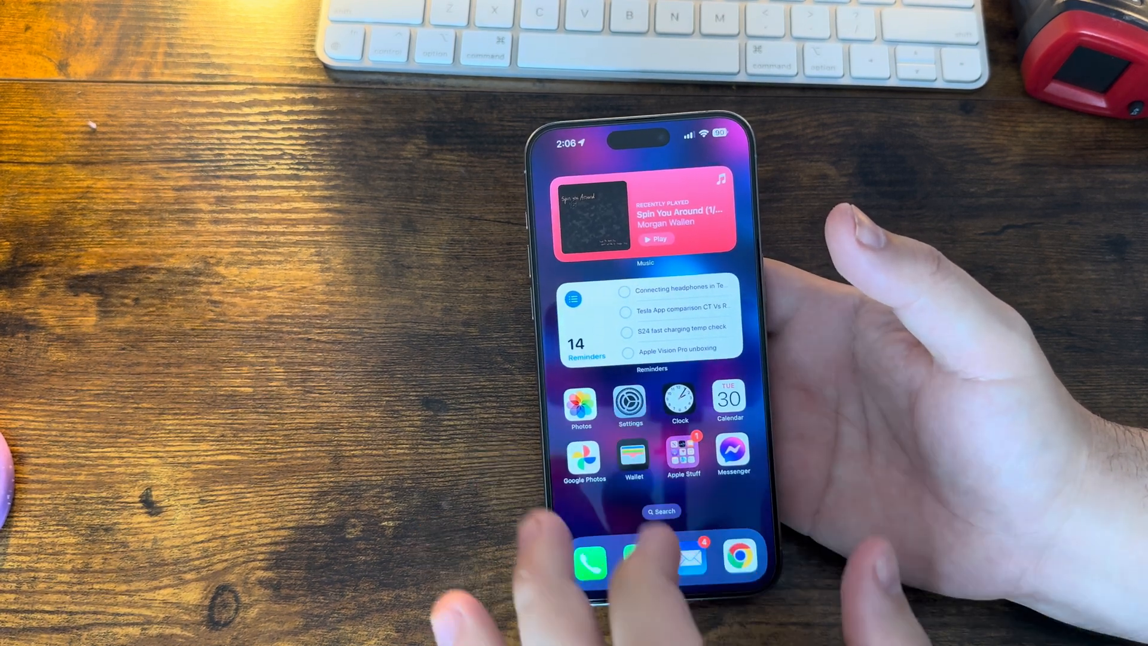
- View the About page's iOS Version entry showing iOS 17.4 and its build number
click(631, 404)
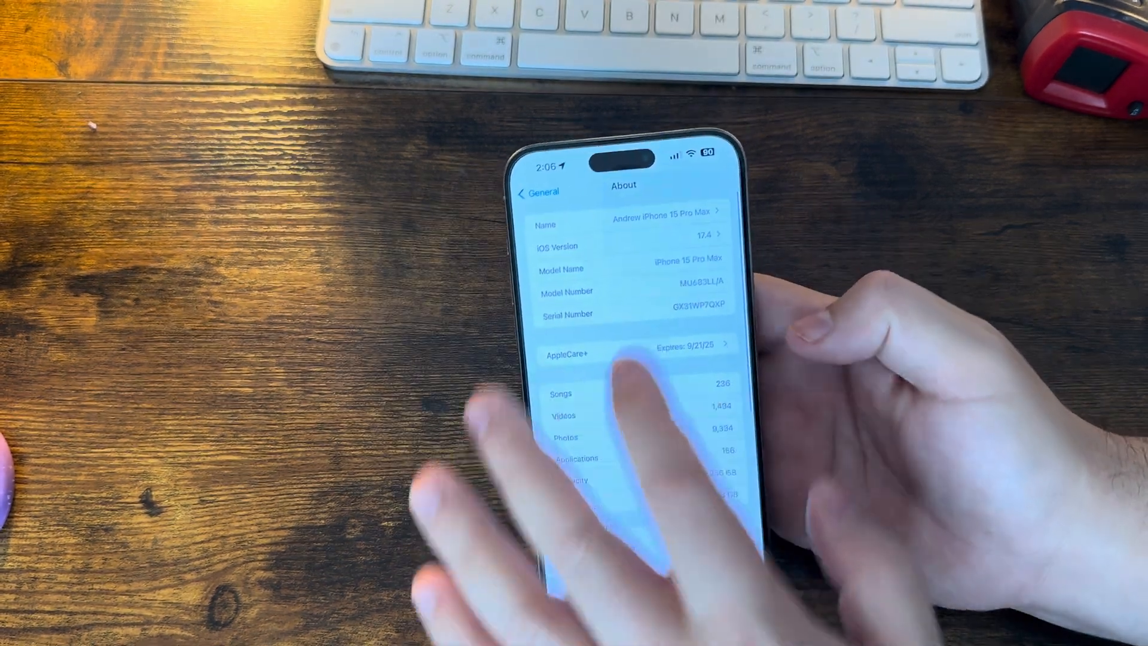
click(637, 246)
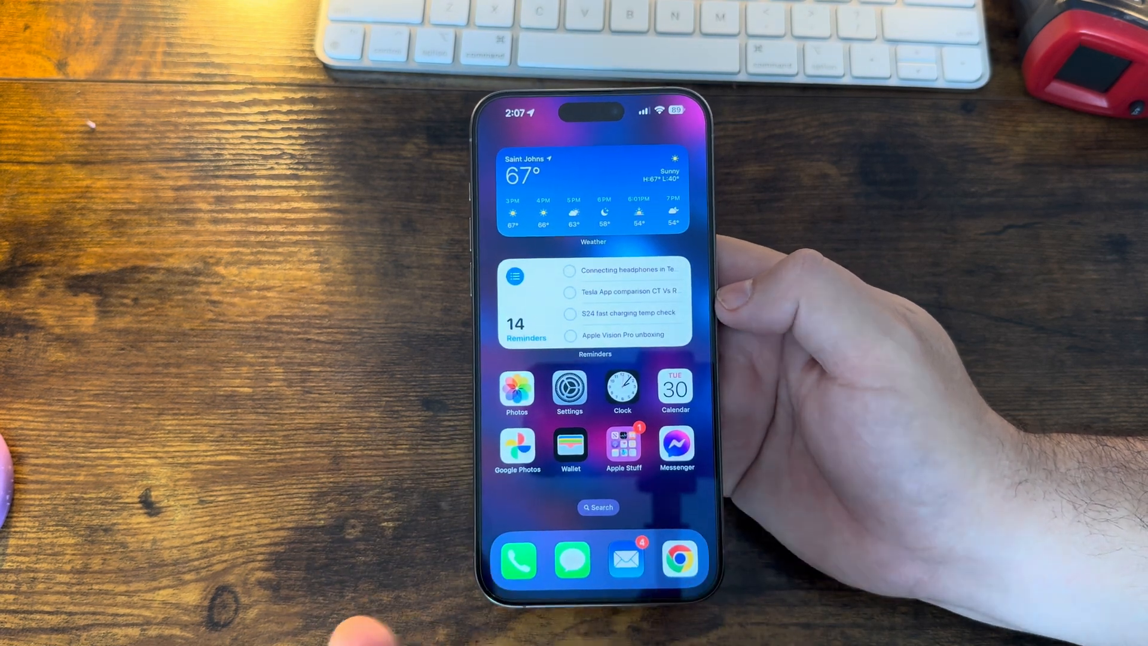
- Swipe across Home Screen pages and bring up Tesla (TSLA) with its one-day chart in Stocks
scroll(left, 3)
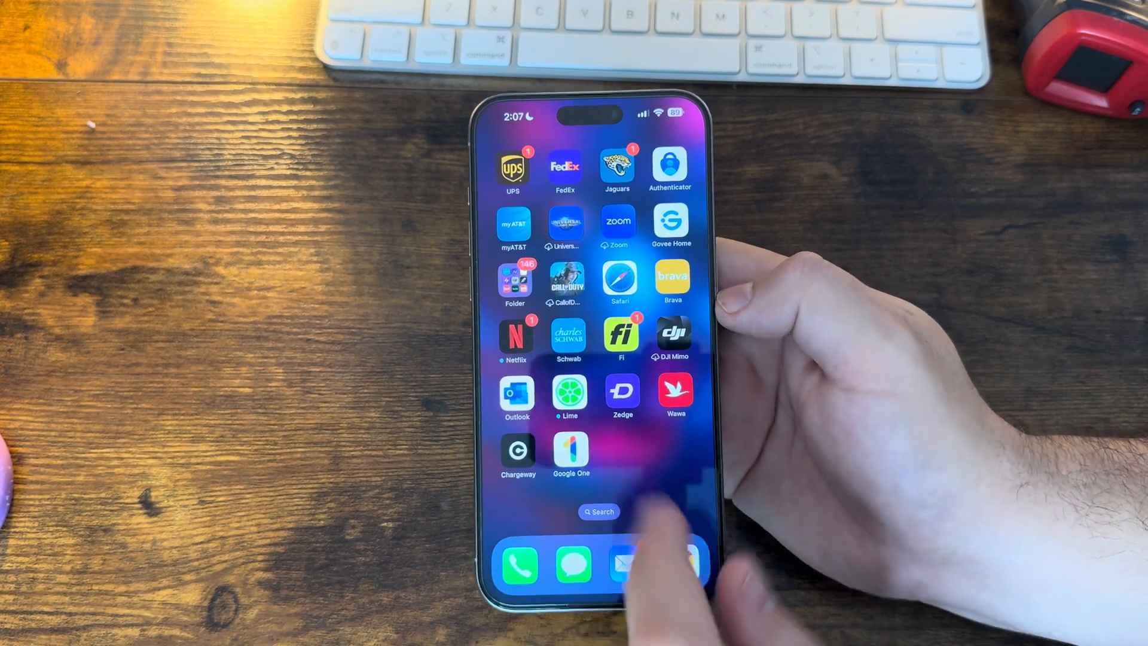
scroll(right, 3)
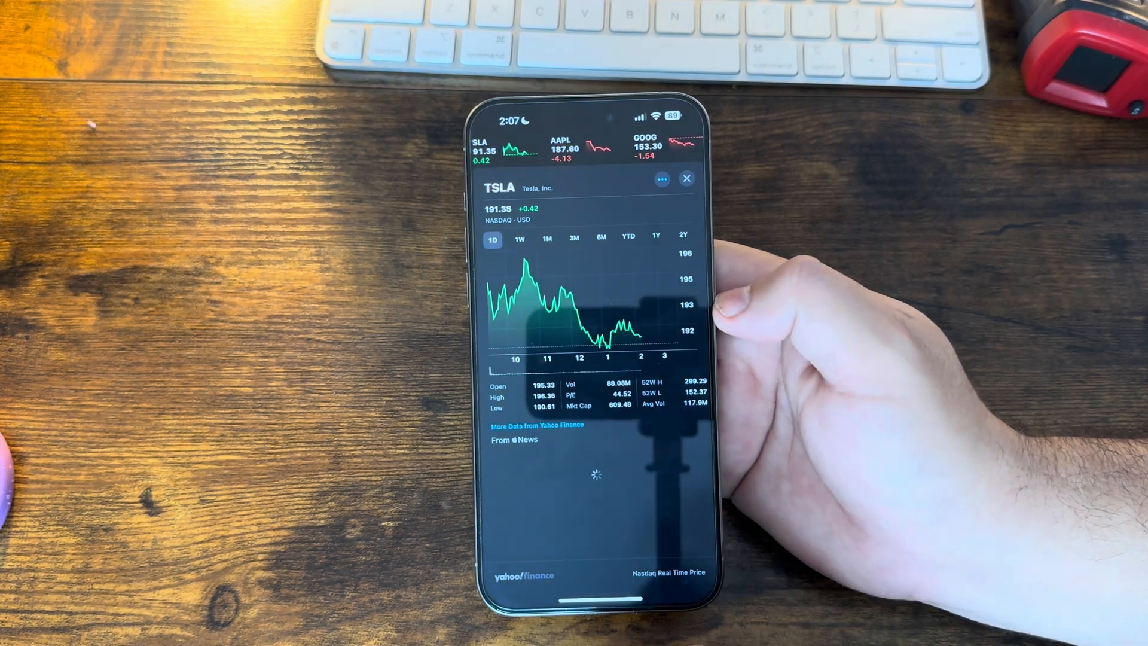
scroll(down, 3)
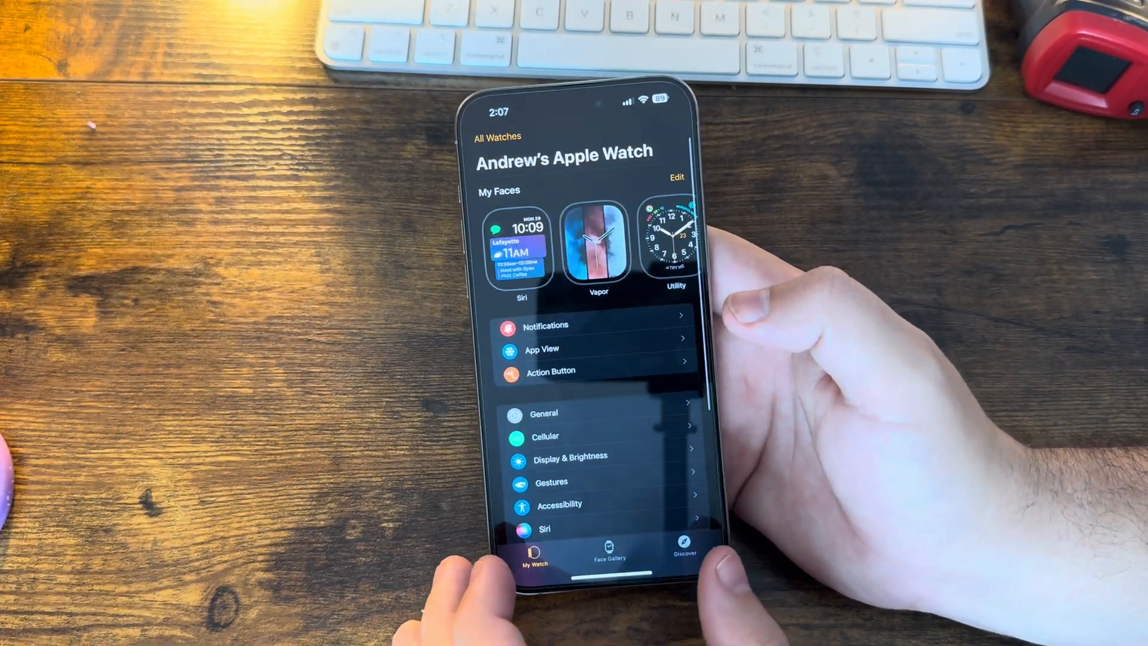
- Review the Apple Watch Gestures settings with Double Tap on and Cover to Mute enabled
click(551, 482)
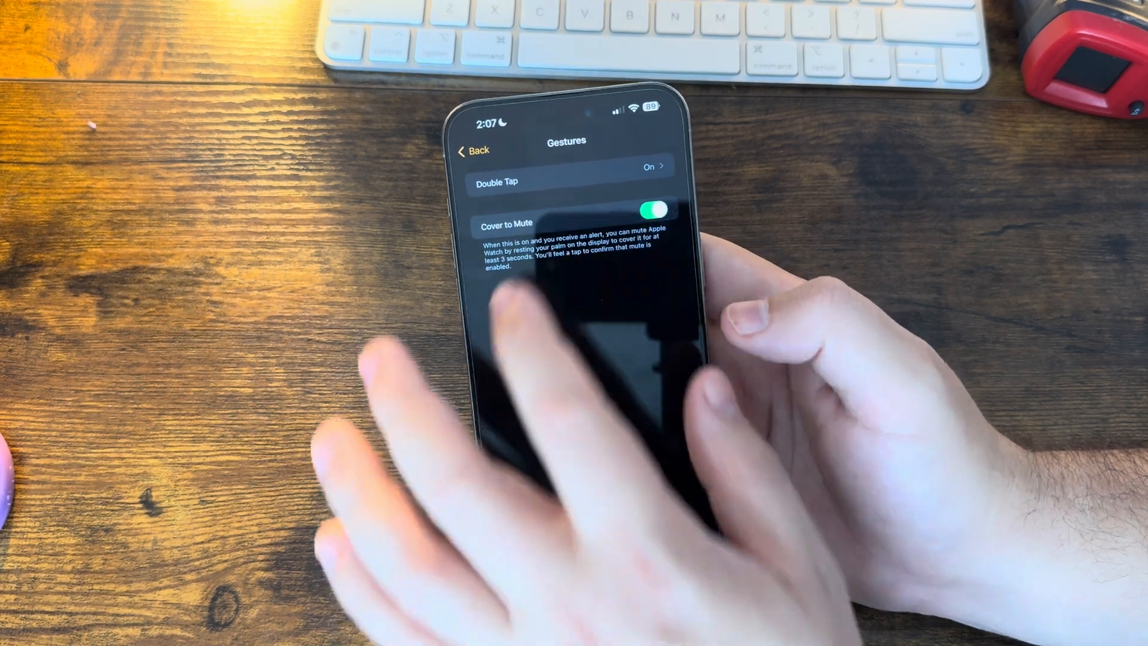
click(572, 182)
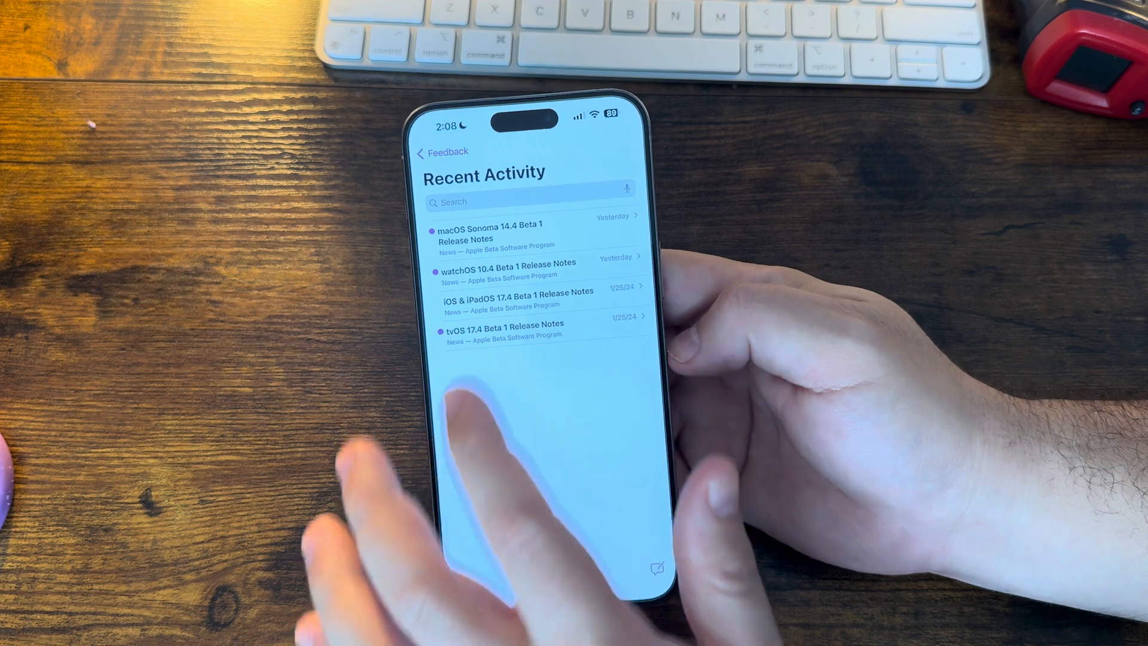
- Read through the iOS & iPadOS 17.4 Beta 1 Release Notes in Recent Activity
click(518, 296)
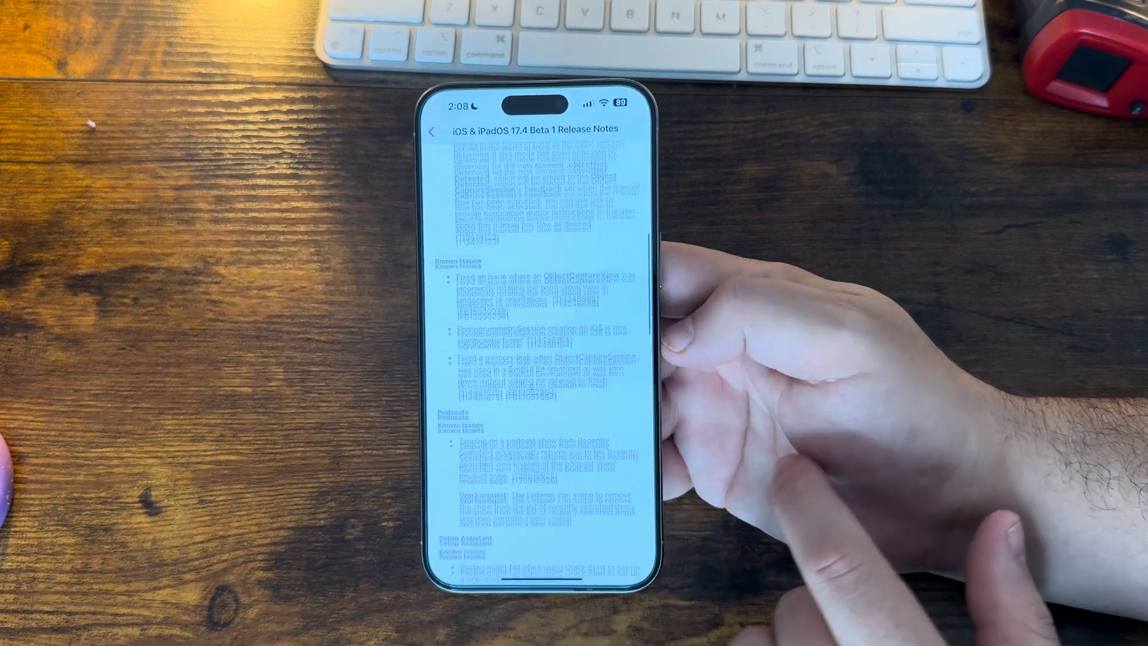
scroll(down, 3)
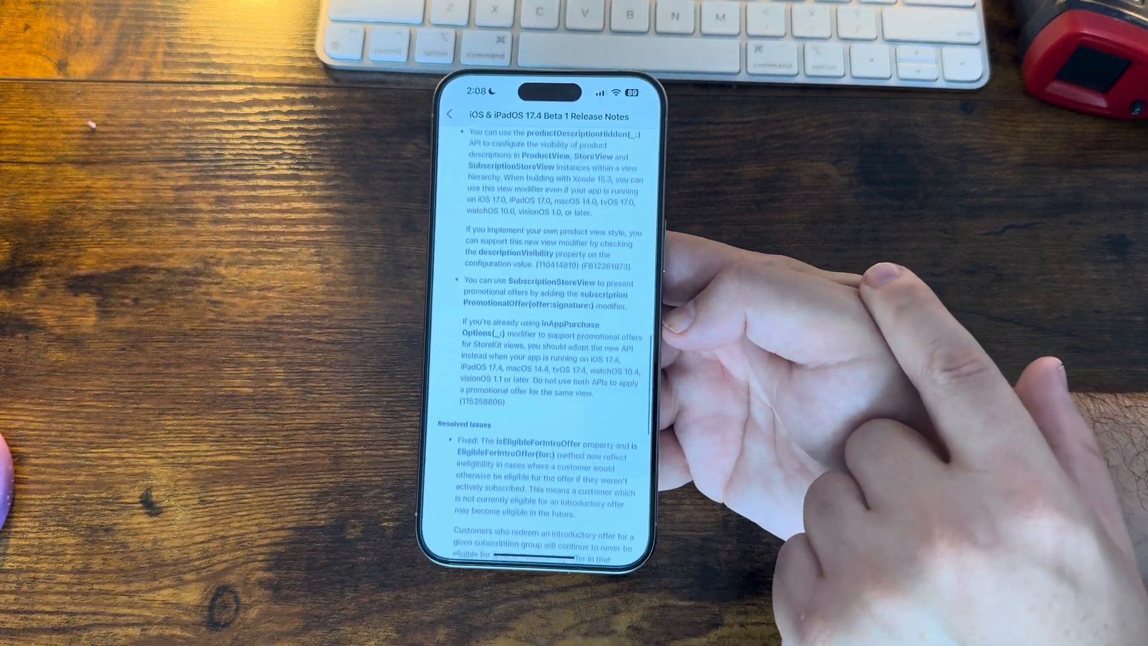